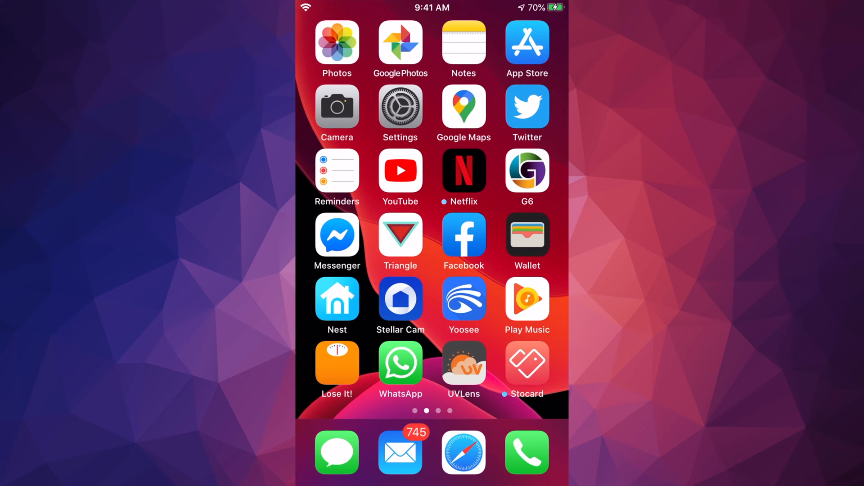
Launch Google Home and open the Basement speaker's control page
left_click(337, 299)
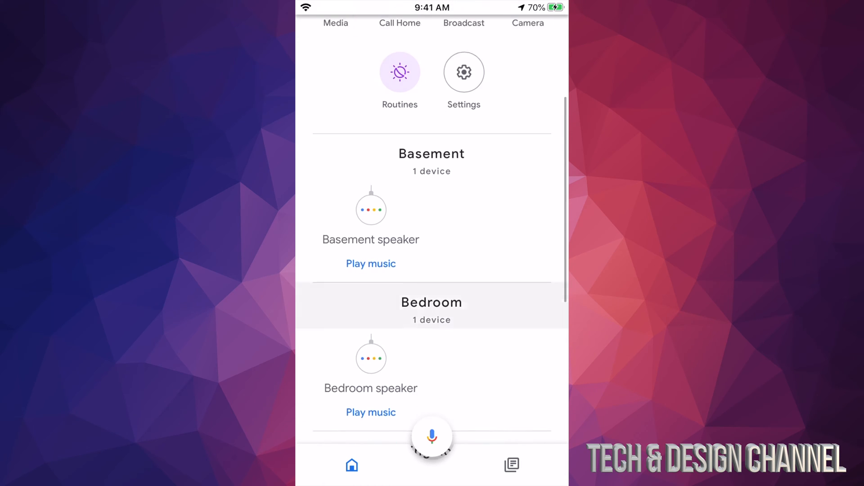
scroll("down", 3)
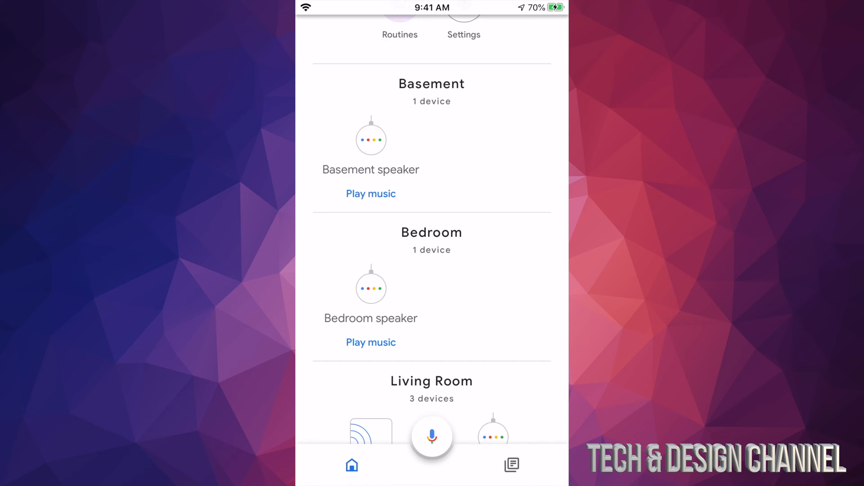
left_click(370, 137)
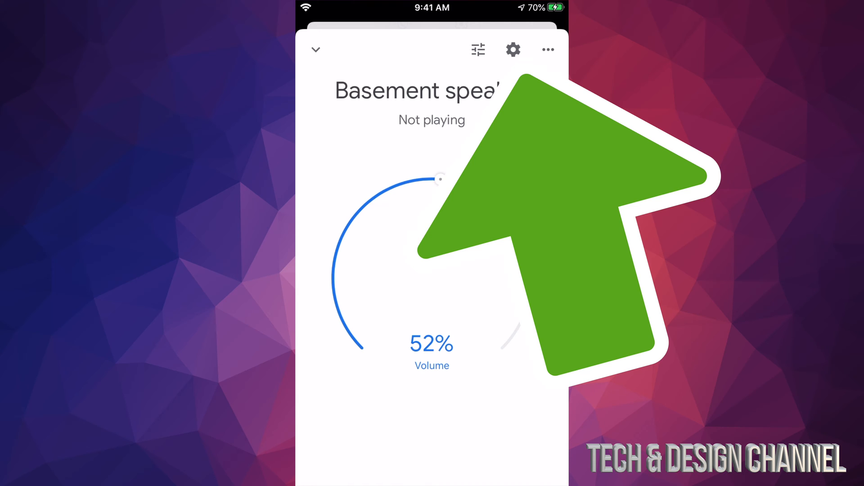
Open the Basement speaker's device settings and scroll to "Hey Google" sensitivity
left_click(512, 50)
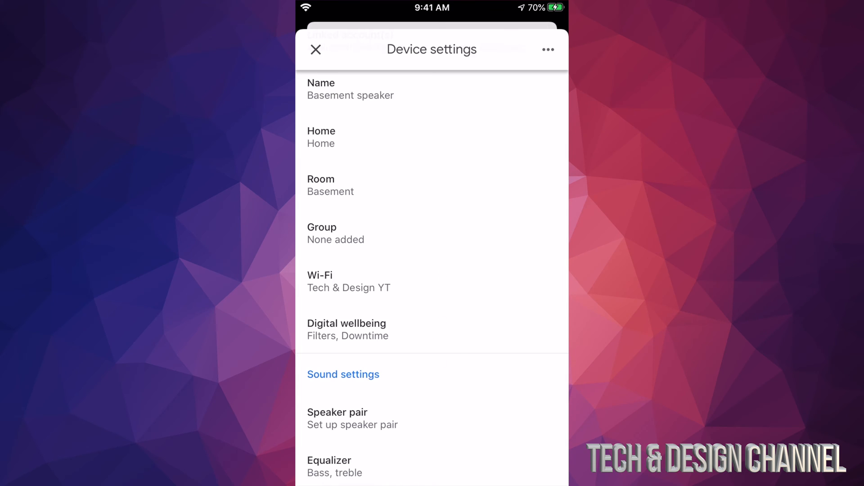
scroll("down", 3)
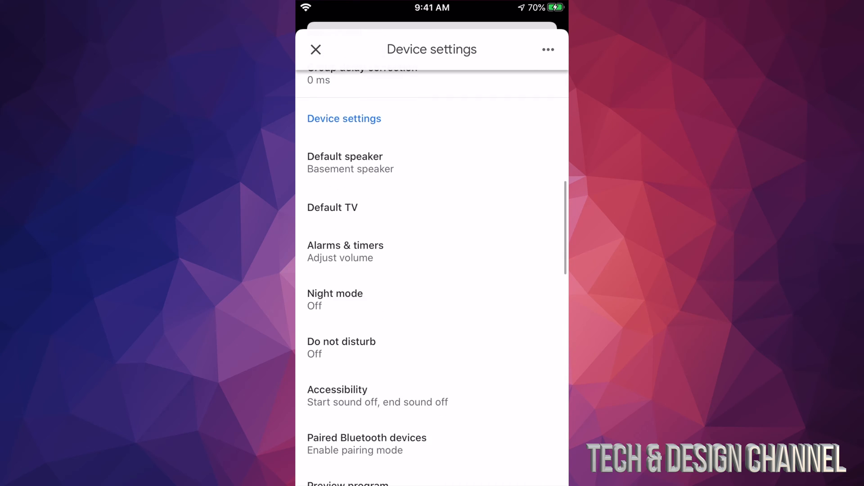
scroll("down", 3)
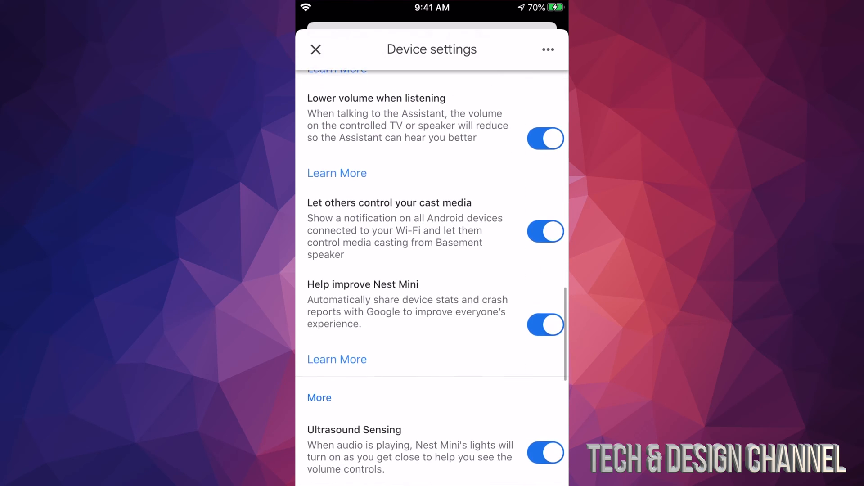
scroll("down", 3)
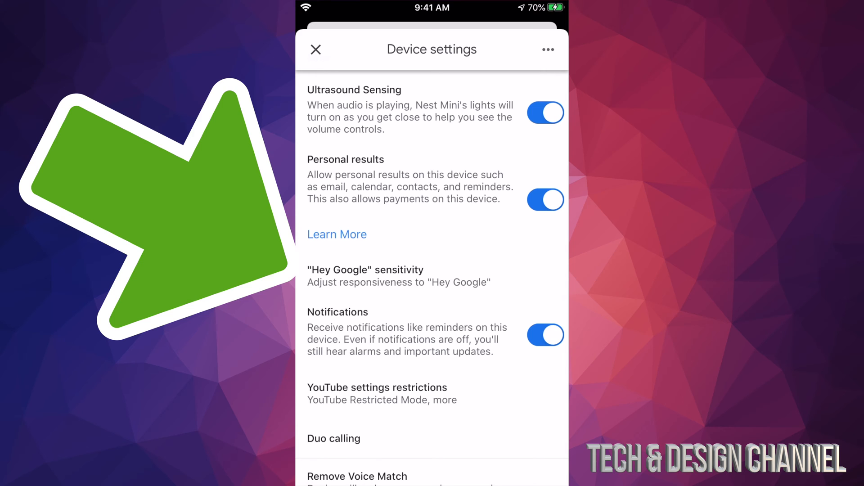
Slide the Basement speaker's "Hey Google" sensitivity to Most sensitive (+2) and view other speakers
left_click(365, 275)
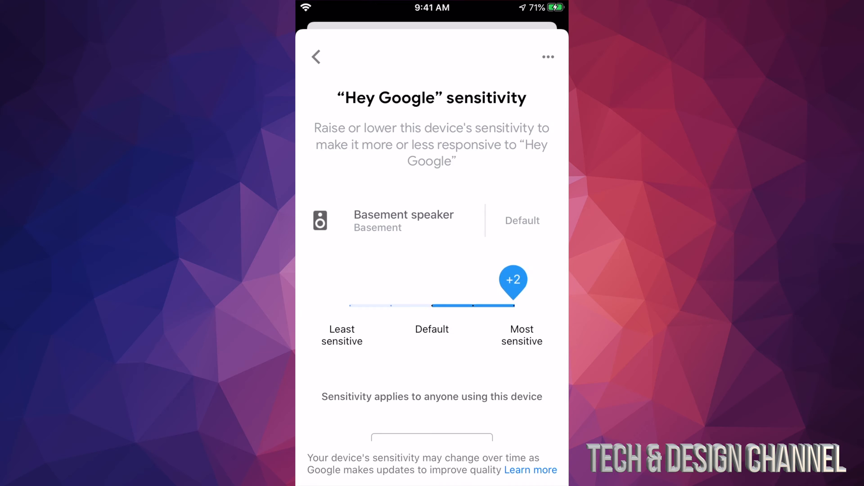
left_click(513, 305)
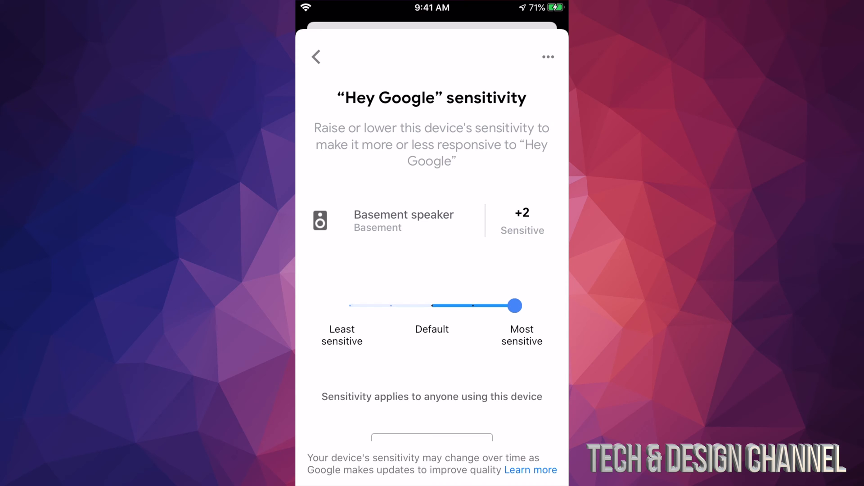
scroll("up", 3)
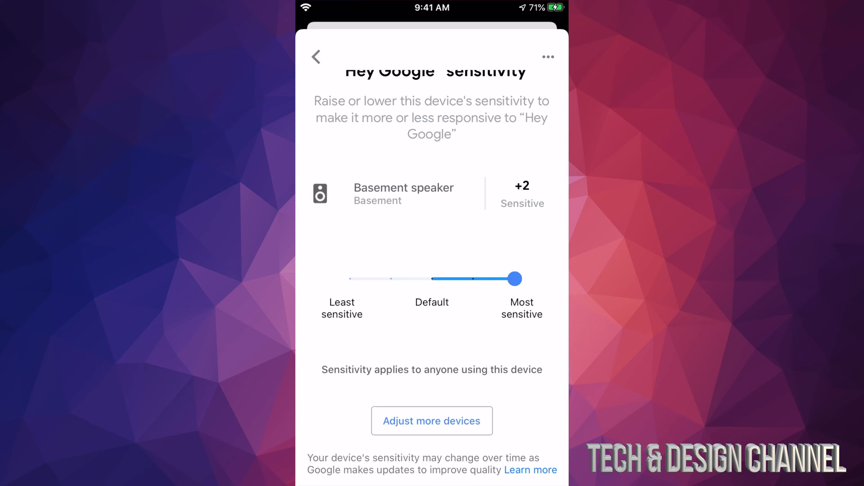
left_click(432, 420)
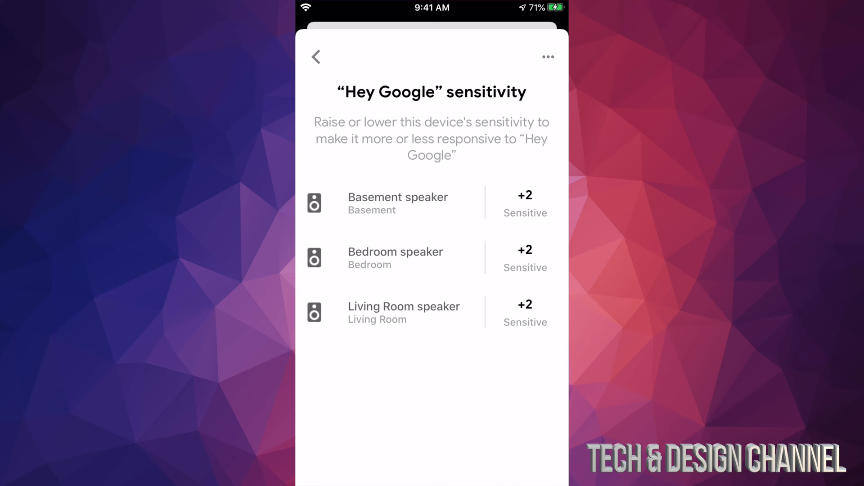
Check Basement, Bedroom and Living Room speakers show +2, then go back to Device settings
left_click(395, 257)
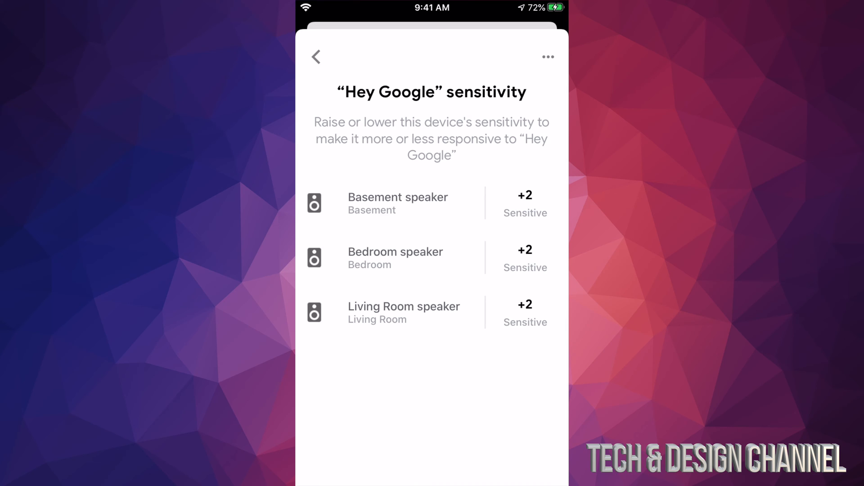
left_click(316, 57)
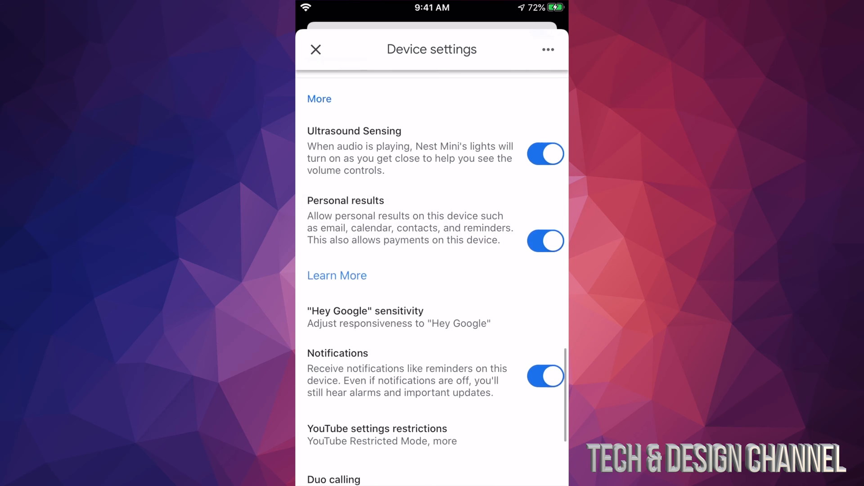
Close the Basement speaker's device settings and scroll the Home tab
scroll("down", 3)
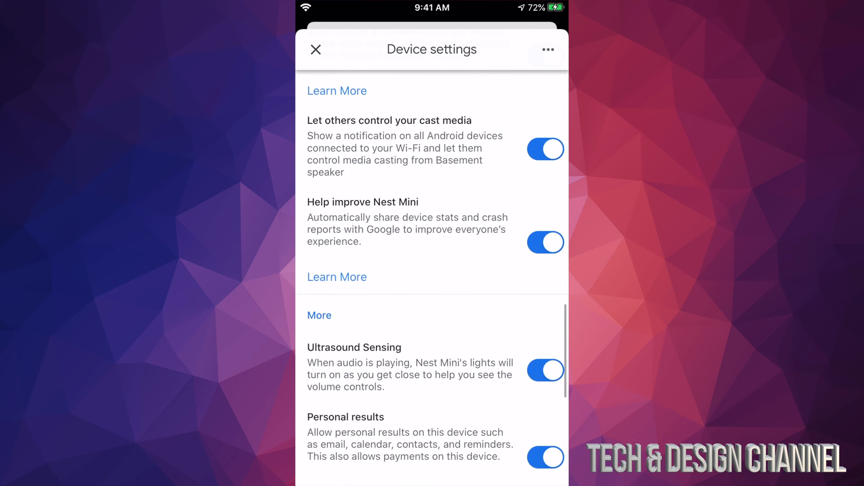
left_click(316, 49)
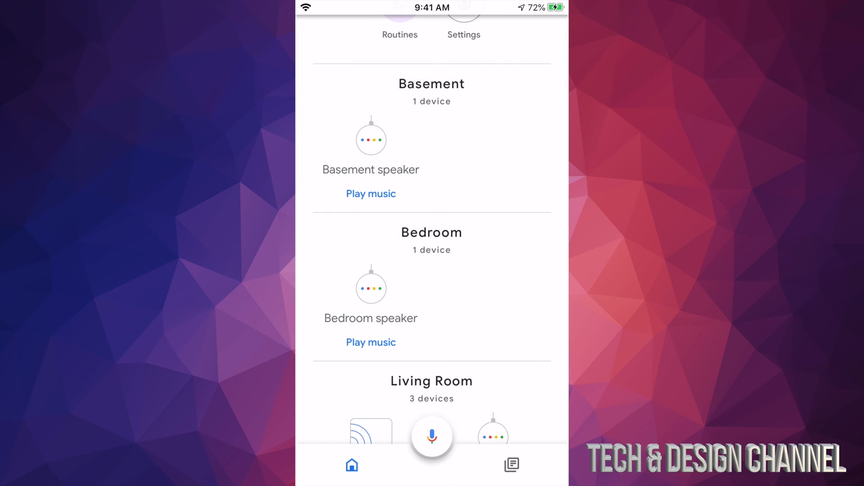
scroll("down", 3)
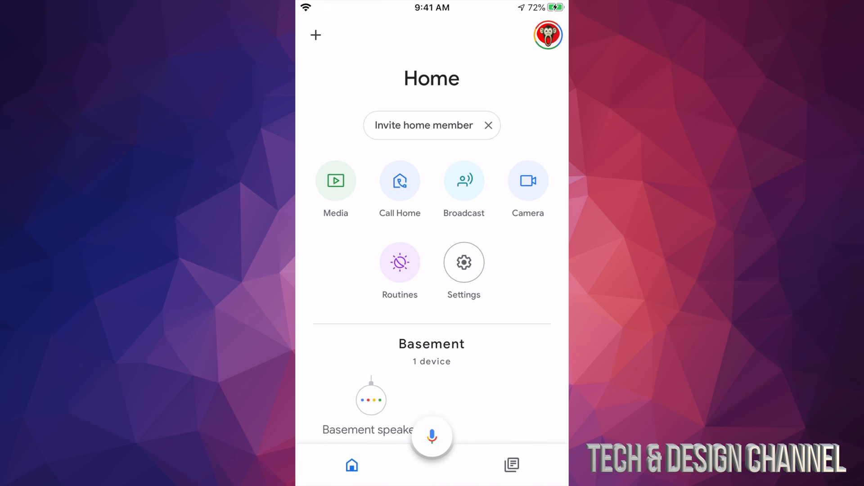